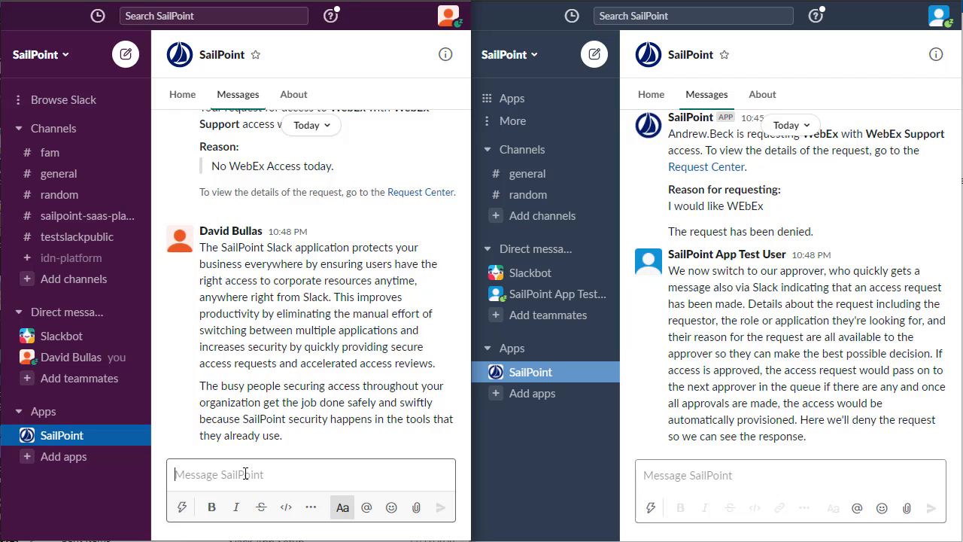
# Step: Launch the 'Create an access request with SailPoint' shortcut by typing 'sail'
pyautogui.write('sail')
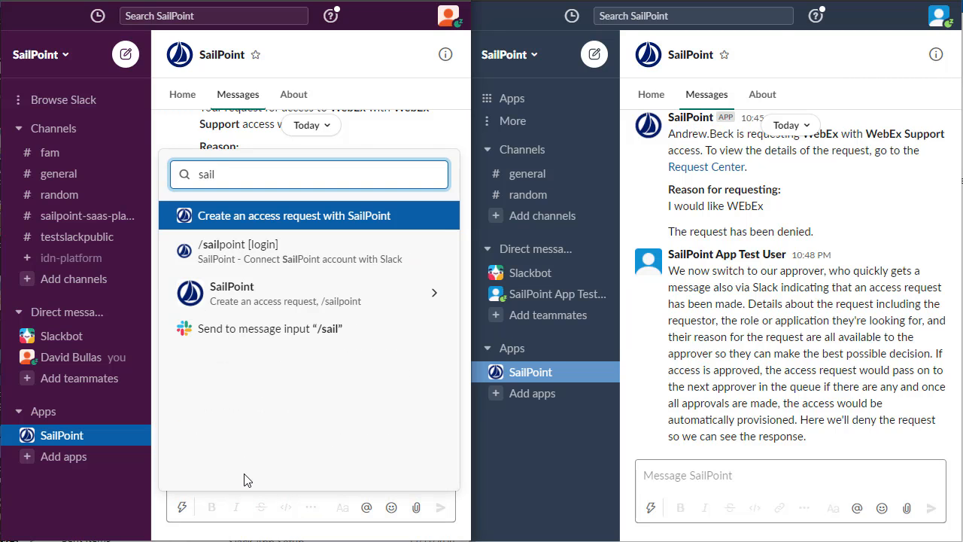
pyautogui.moveTo(283, 224)
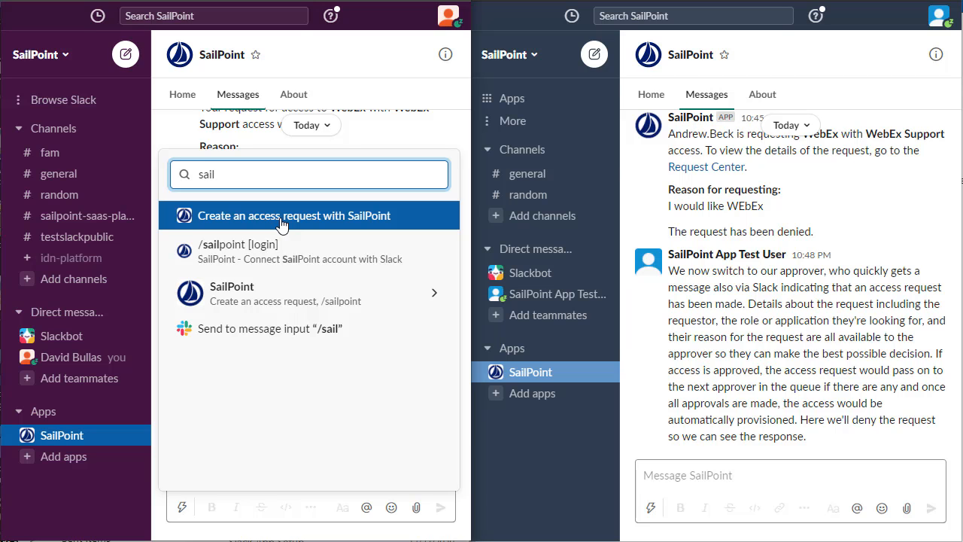
pyautogui.click(295, 215)
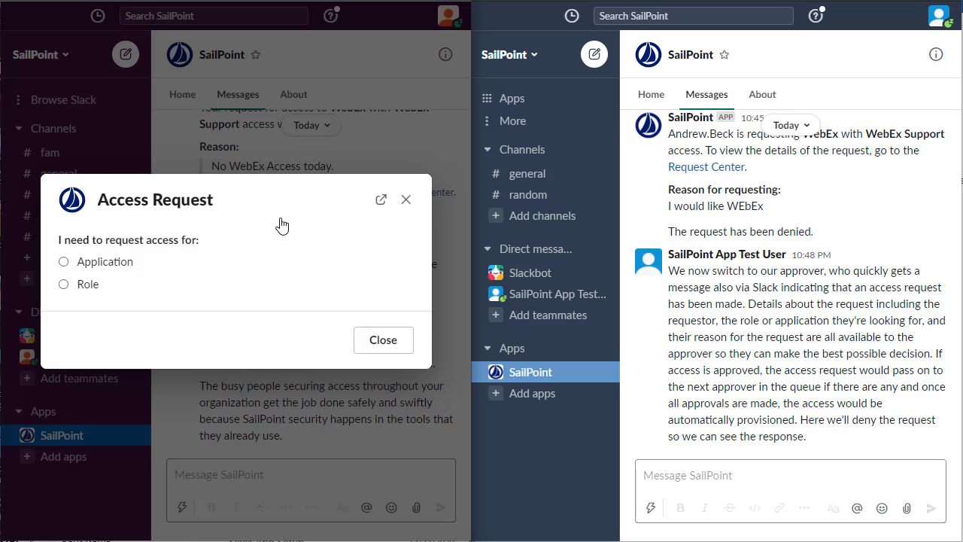
pyautogui.moveTo(171, 255)
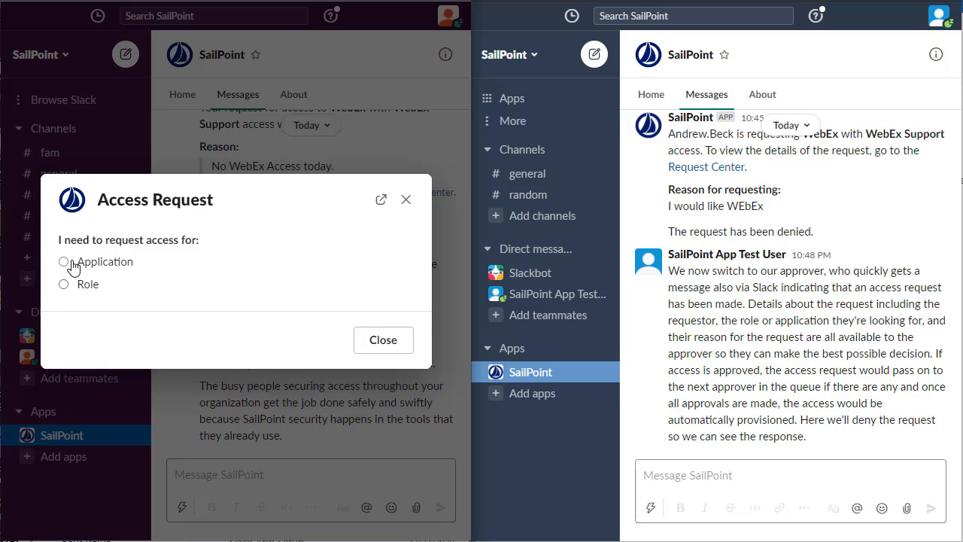
# Step: Make the request for an Application and choose WebEx from the application list
pyautogui.click(63, 262)
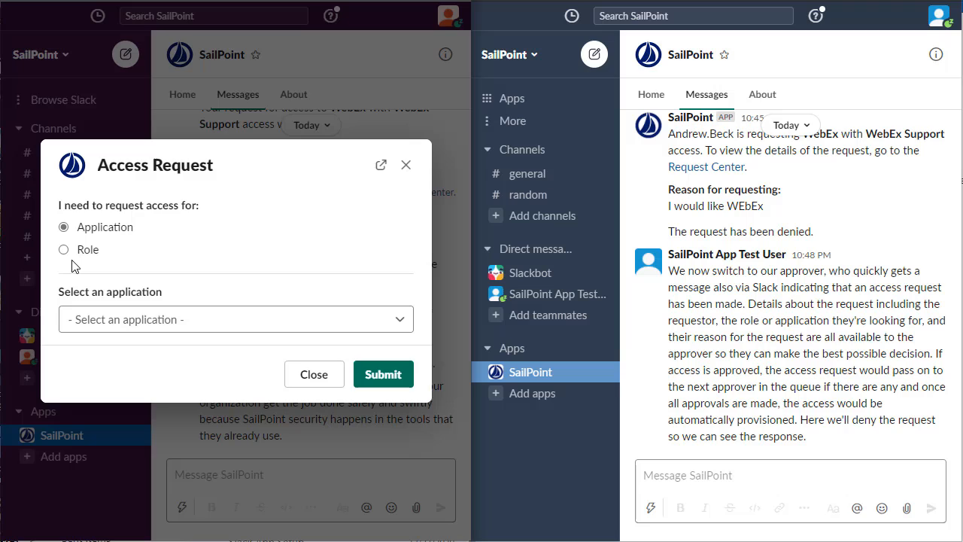
pyautogui.moveTo(84, 271)
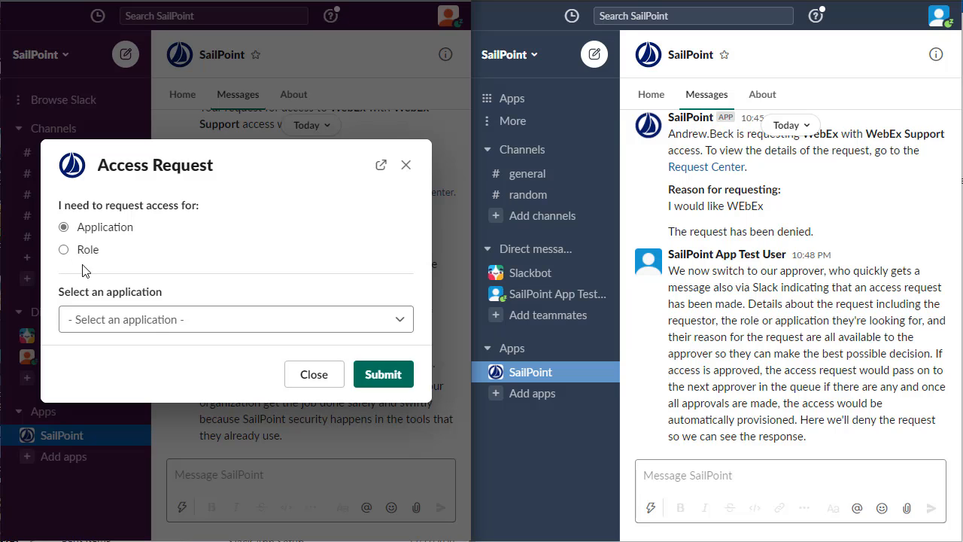
pyautogui.click(234, 319)
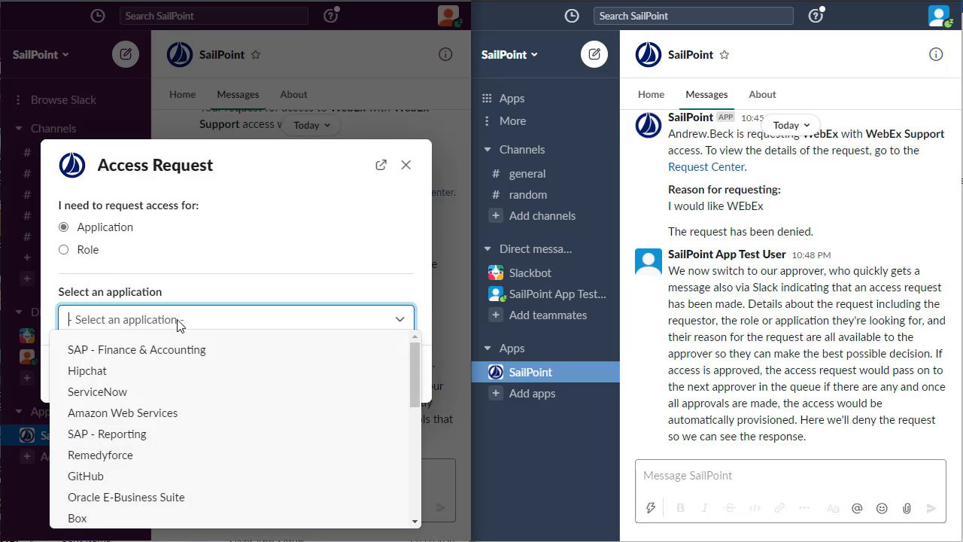
pyautogui.moveTo(159, 358)
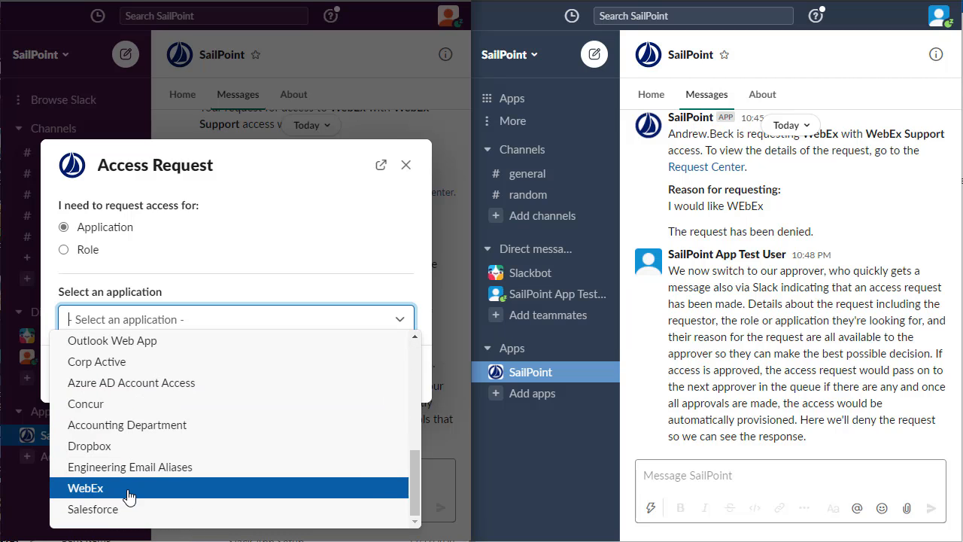
pyautogui.click(84, 488)
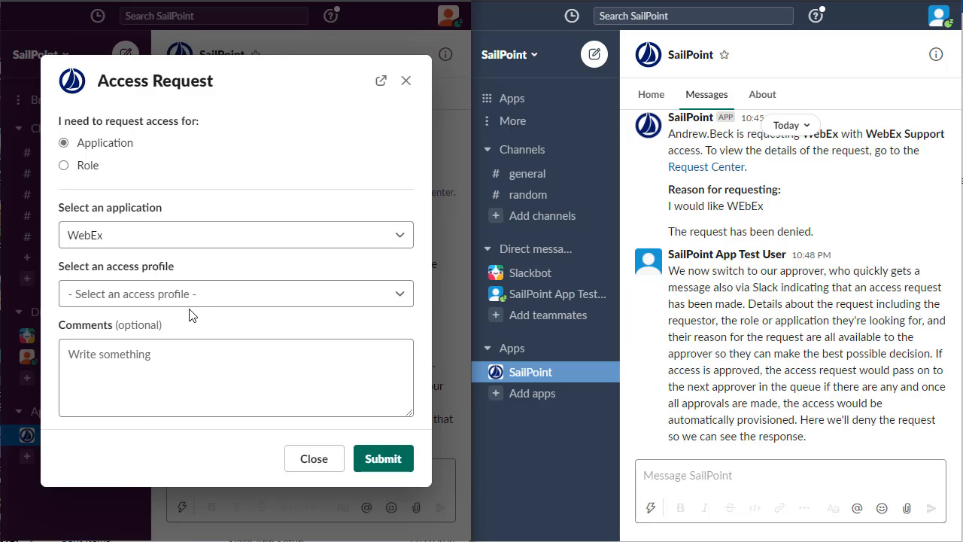
# Step: Choose the WebEx Support access profile with the comment 'I would like WebEx please'
pyautogui.click(235, 293)
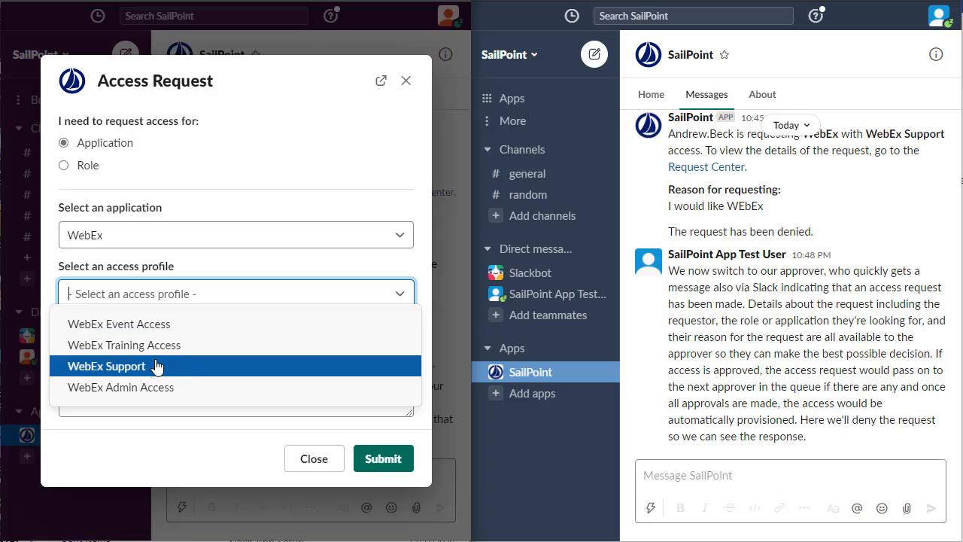
pyautogui.click(105, 365)
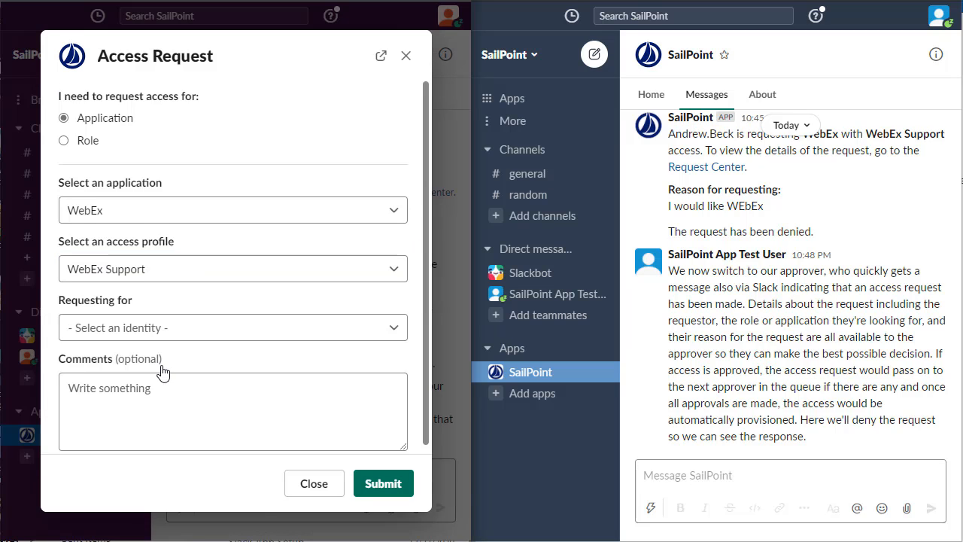
pyautogui.write('I w')
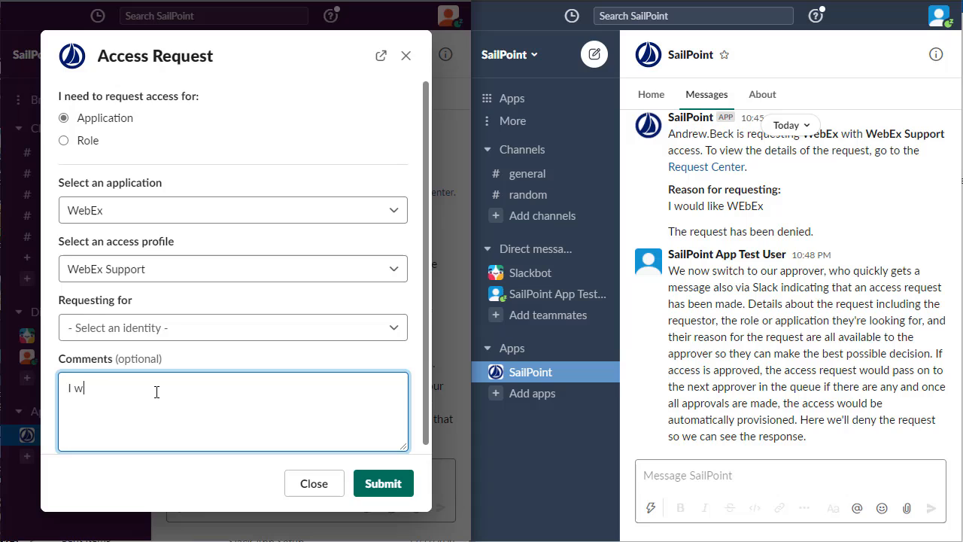
pyautogui.write('ould like Web')
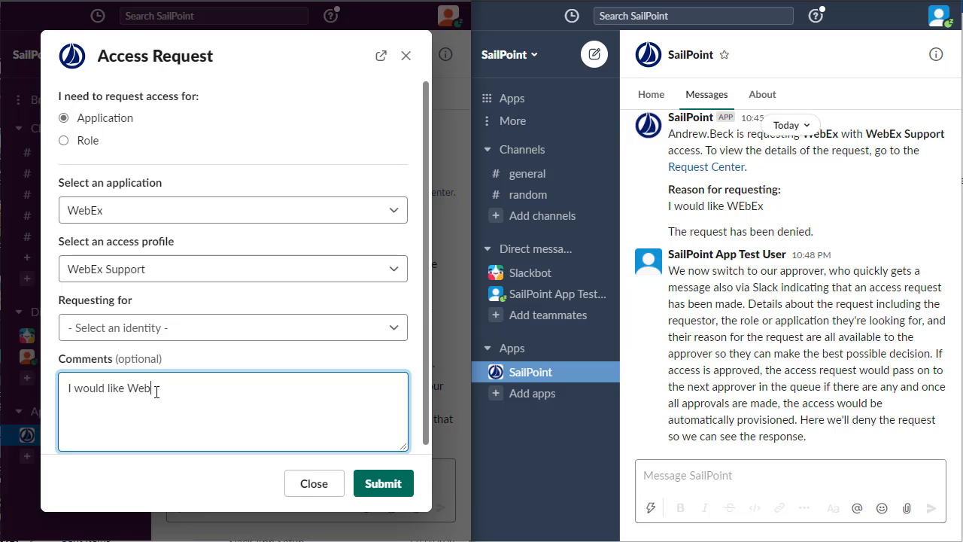
pyautogui.write('Ex please')
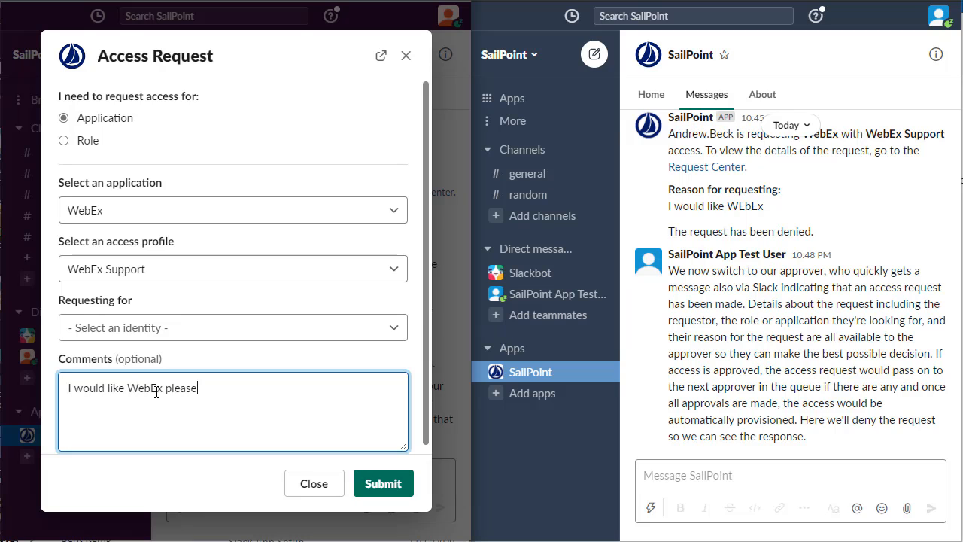
# Step: Set Requesting for to Myself and submit the WebEx Support request
pyautogui.click(231, 328)
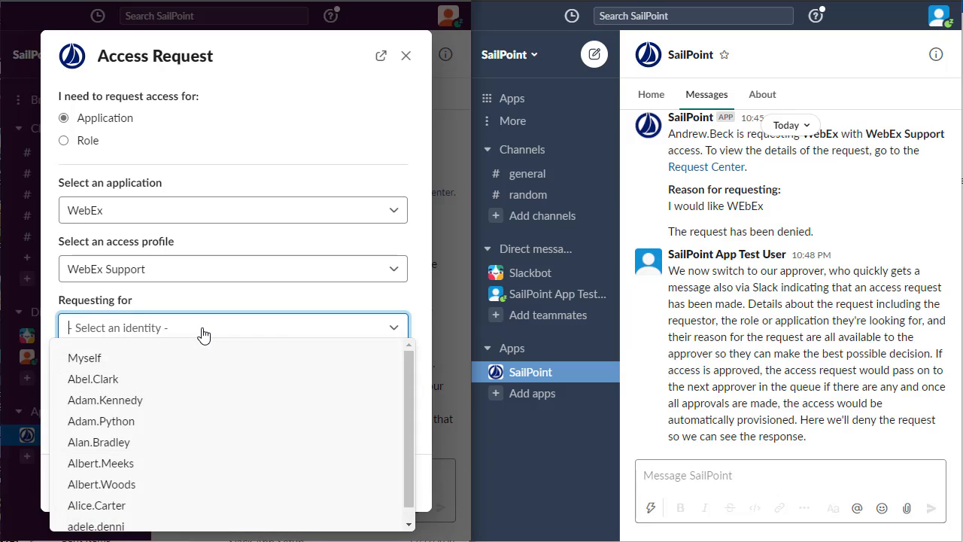
pyautogui.moveTo(91, 358)
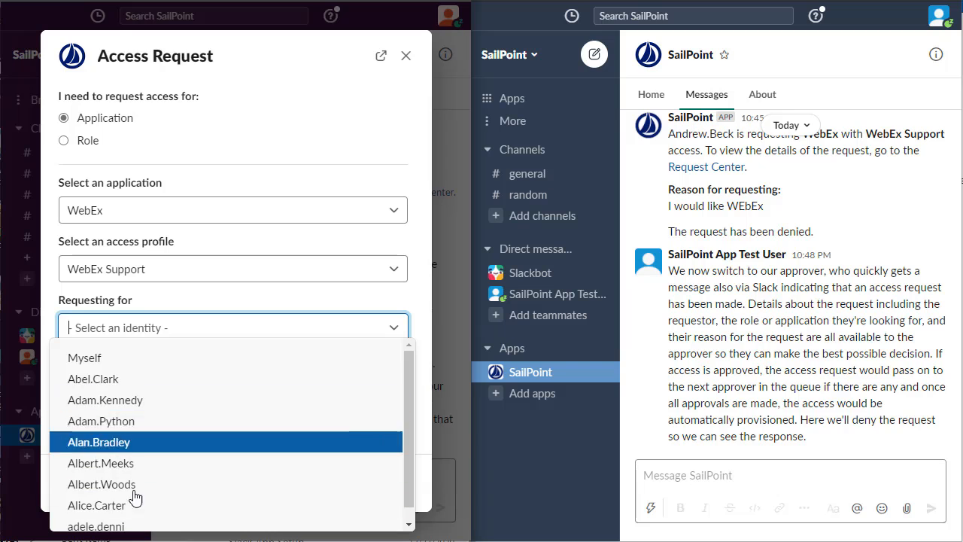
pyautogui.click(84, 358)
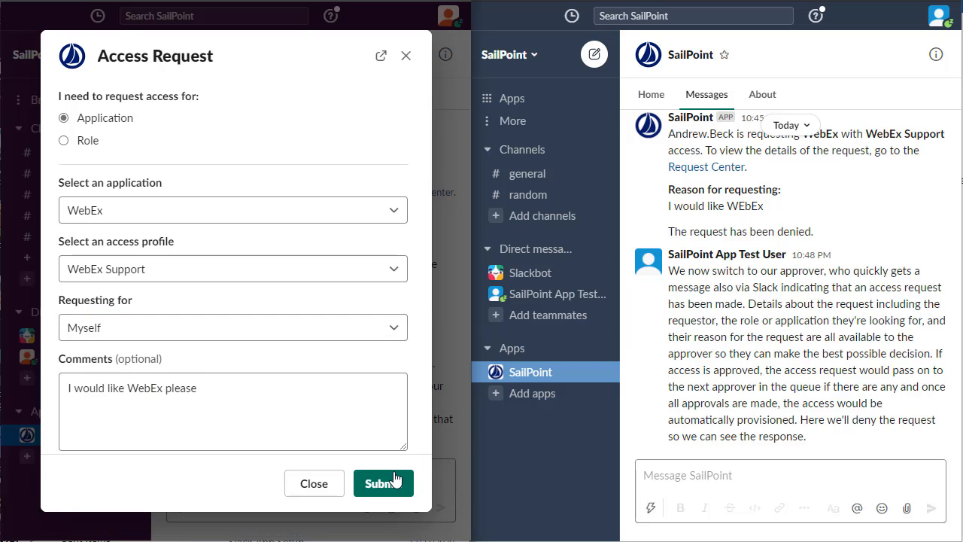
pyautogui.click(382, 482)
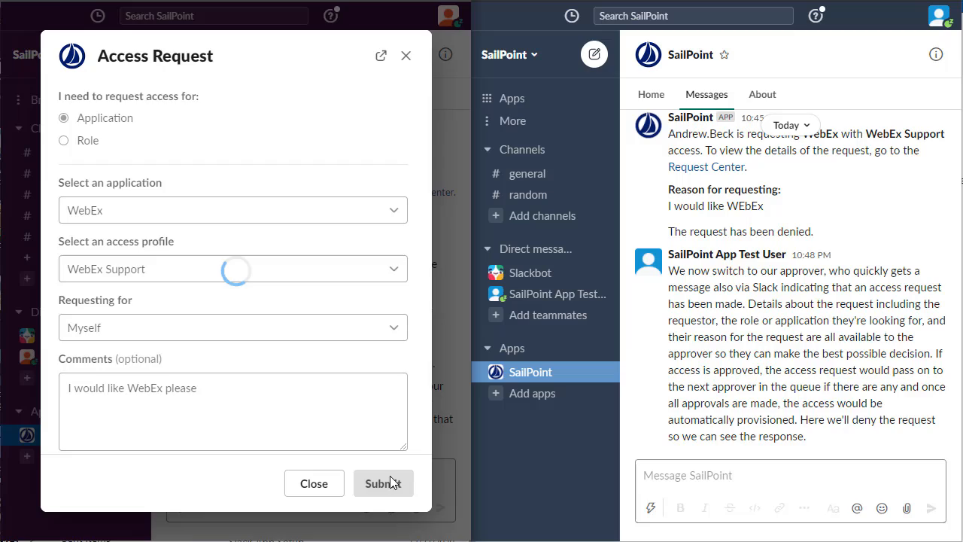
# Step: Close the 'submitted successfully' confirmation for the WebEx Support request
pyautogui.click(382, 483)
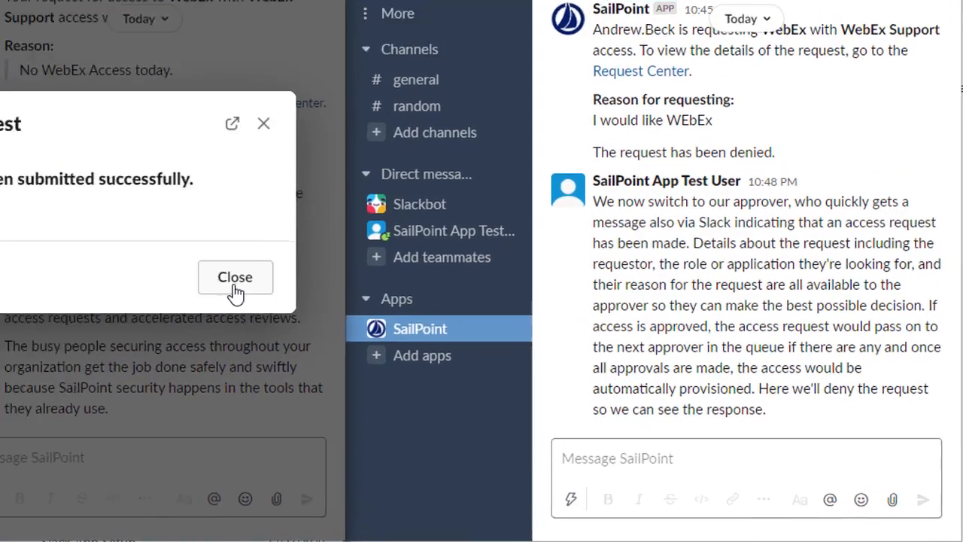
pyautogui.click(235, 276)
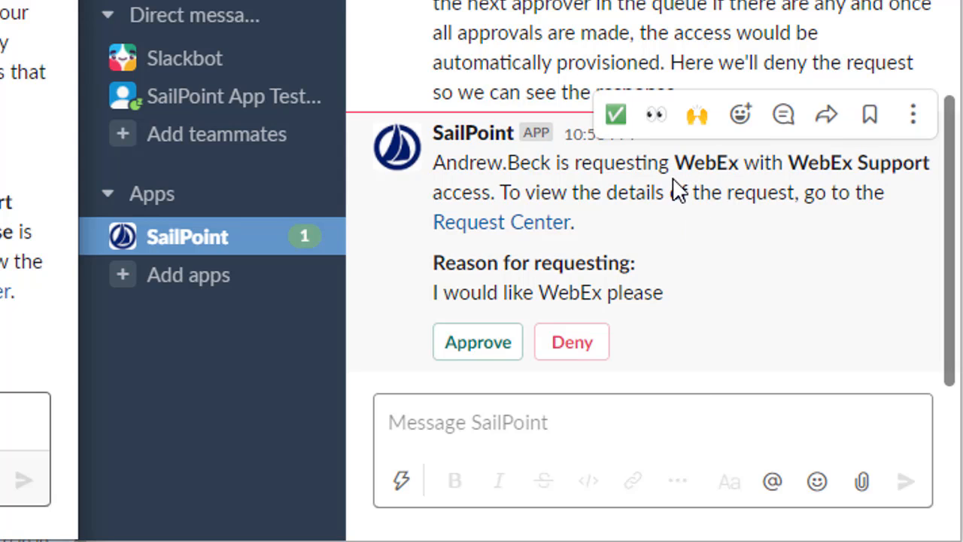
pyautogui.moveTo(714, 197)
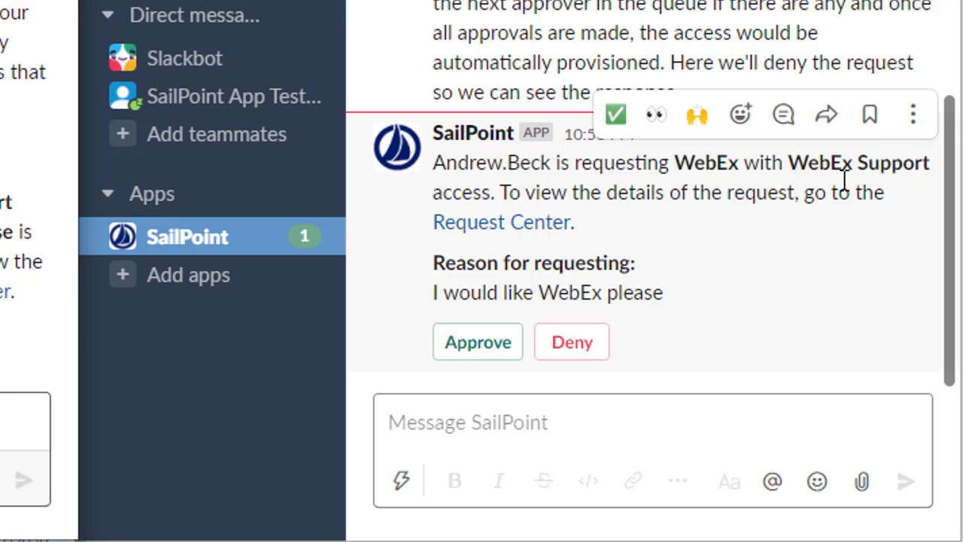
pyautogui.moveTo(653, 184)
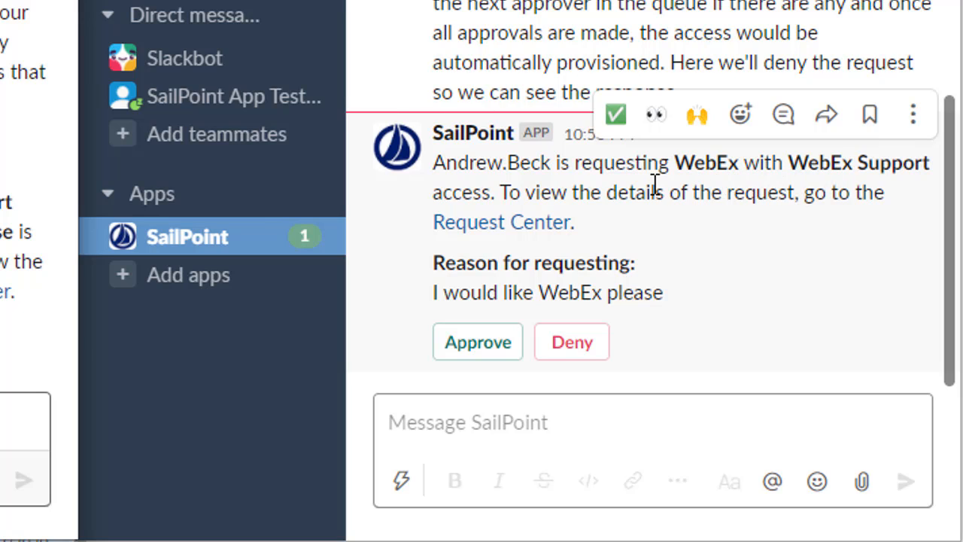
pyautogui.moveTo(716, 181)
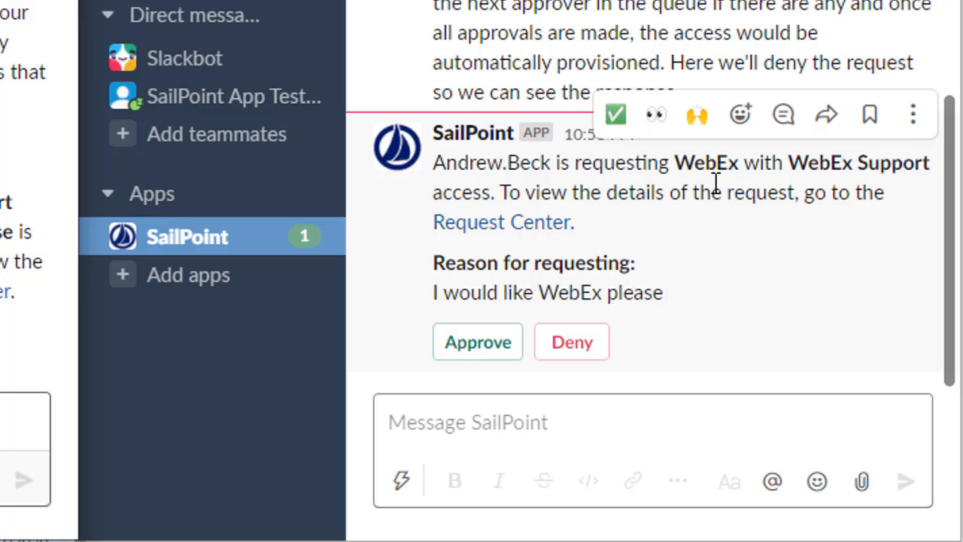
pyautogui.moveTo(716, 192)
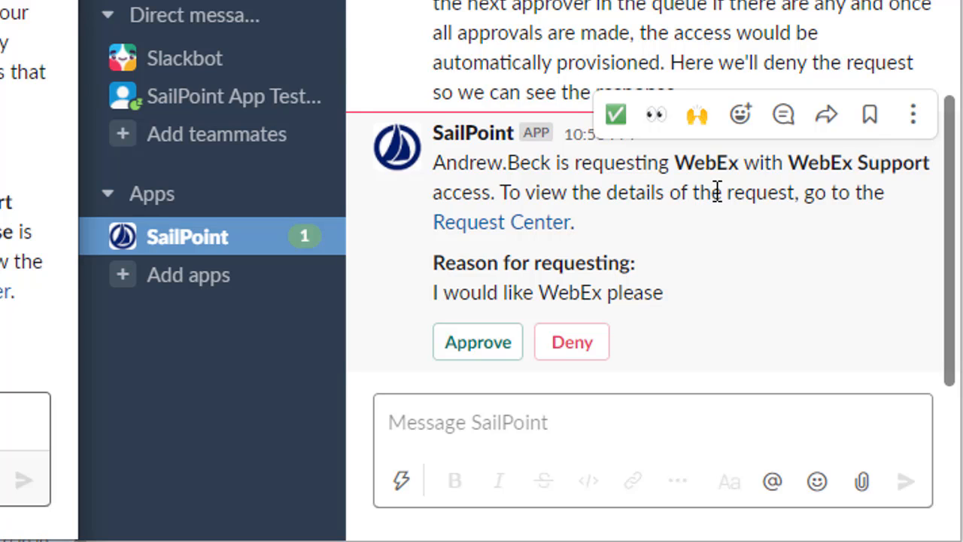
pyautogui.moveTo(602, 326)
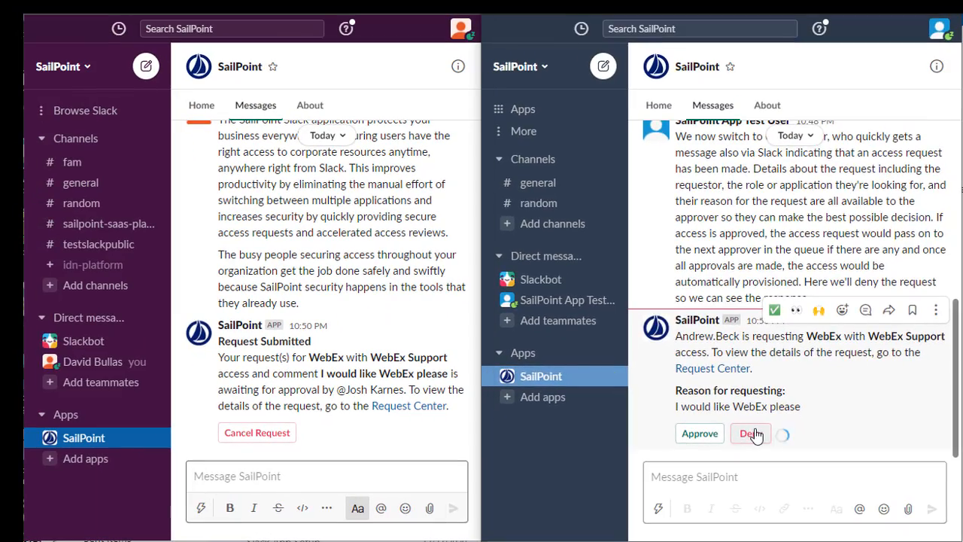
# Step: Deny the WebEx Support request with the comment 'No WebEx today'
pyautogui.click(749, 434)
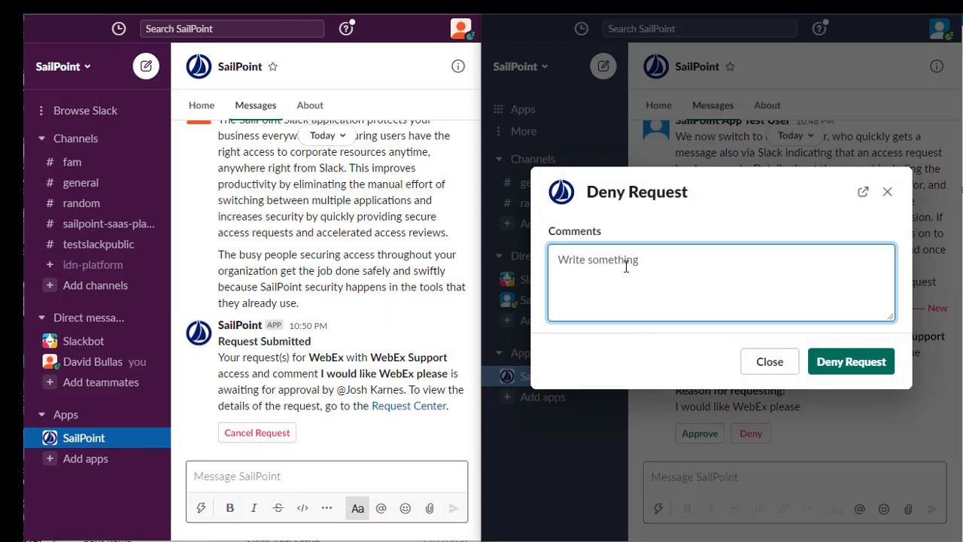
pyautogui.write('No WebEx today')
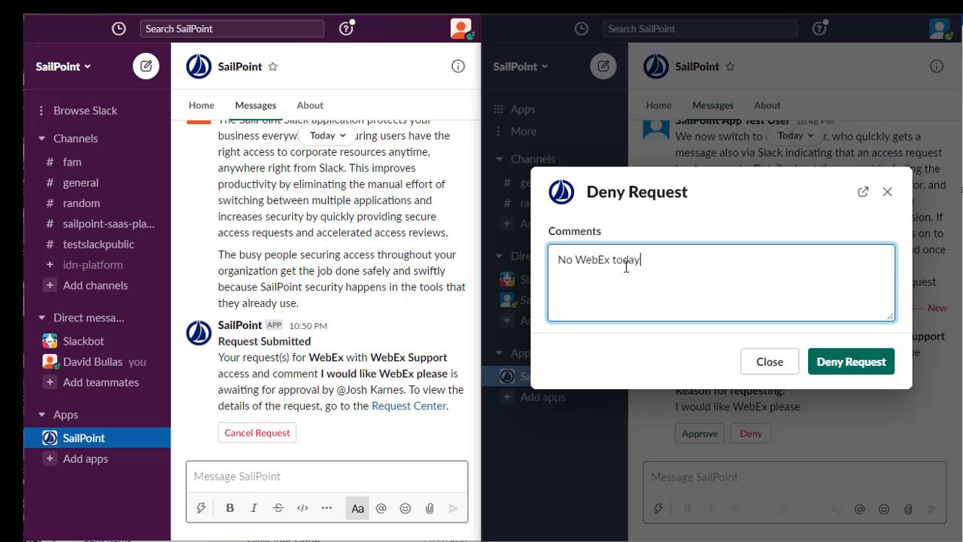